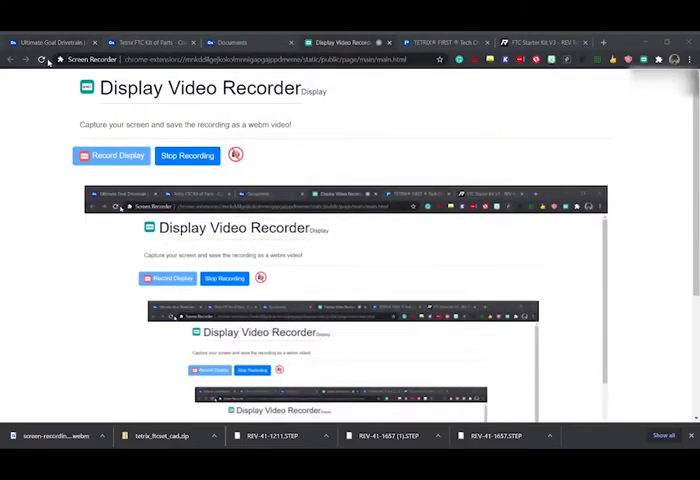
- Switch to the Ultimate Goal Drivetrain assembly with its channels, wheels and motors
click(52, 42)
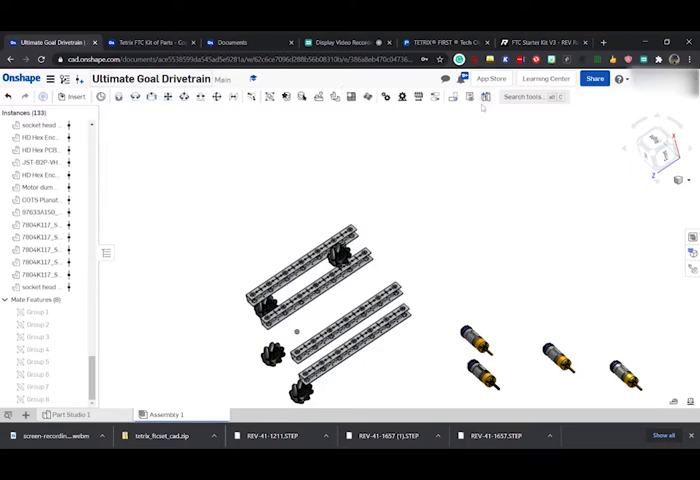
mouse_move(424, 148)
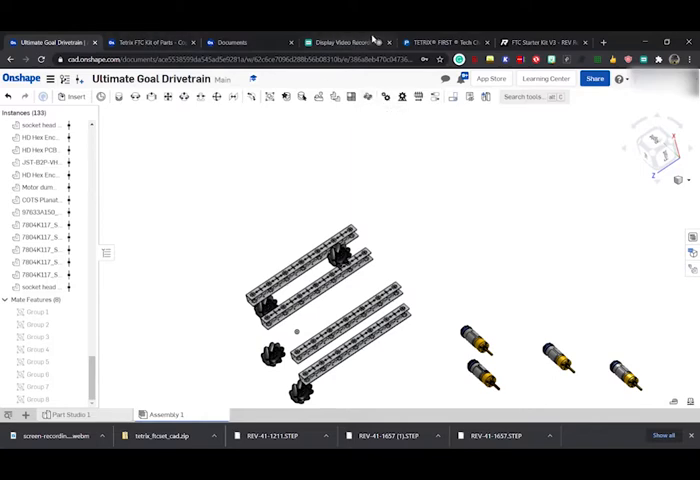
click(538, 42)
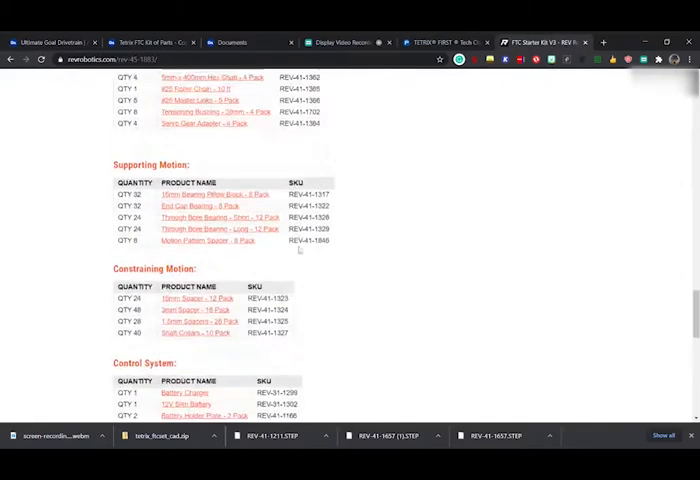
click(50, 40)
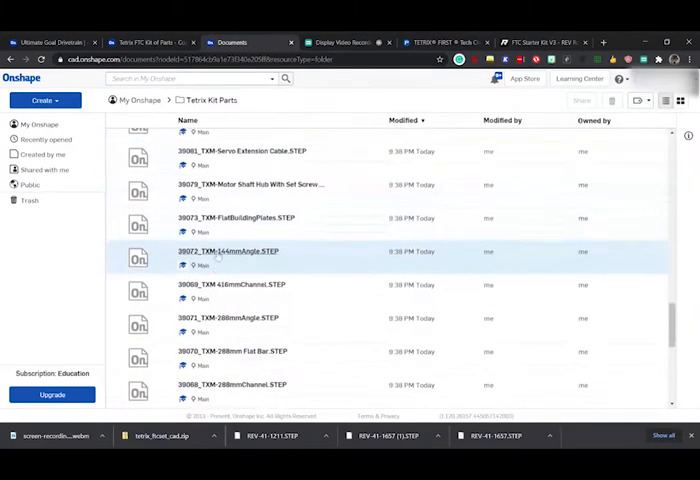
scroll(down, 3)
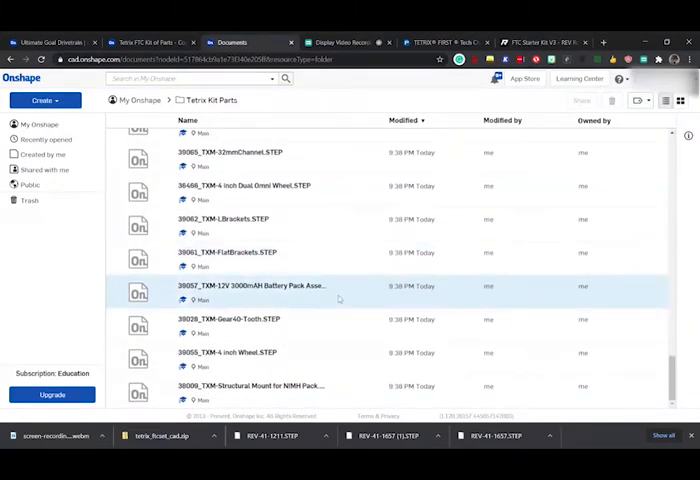
scroll(down, 3)
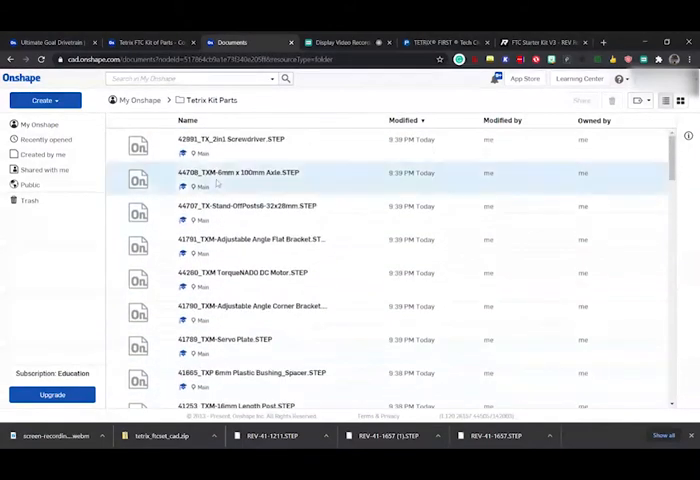
click(50, 40)
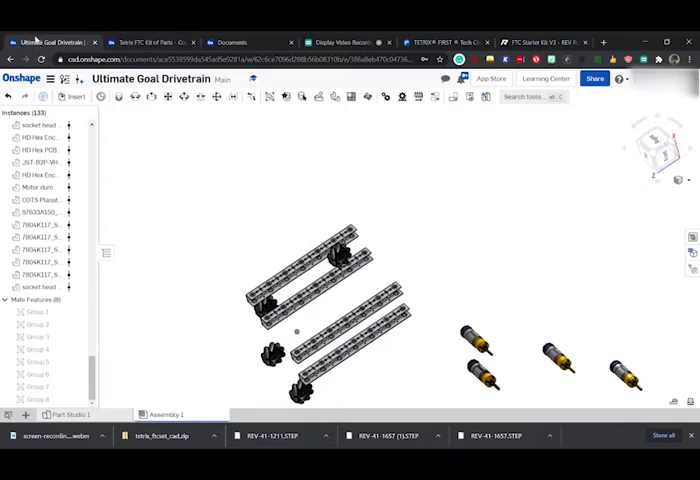
mouse_move(48, 42)
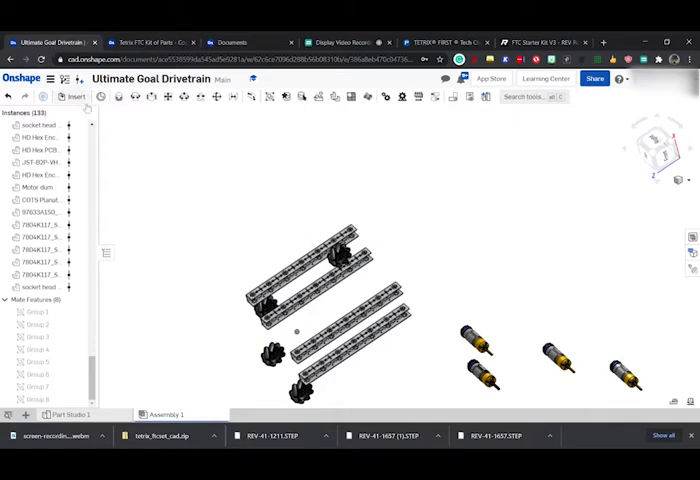
- Browse other documents from Insert and scroll to the Tetrix Kit Parts folder
click(72, 96)
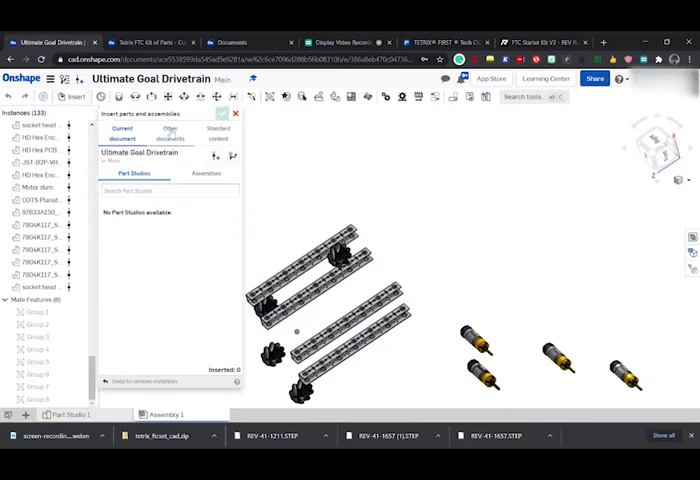
click(166, 136)
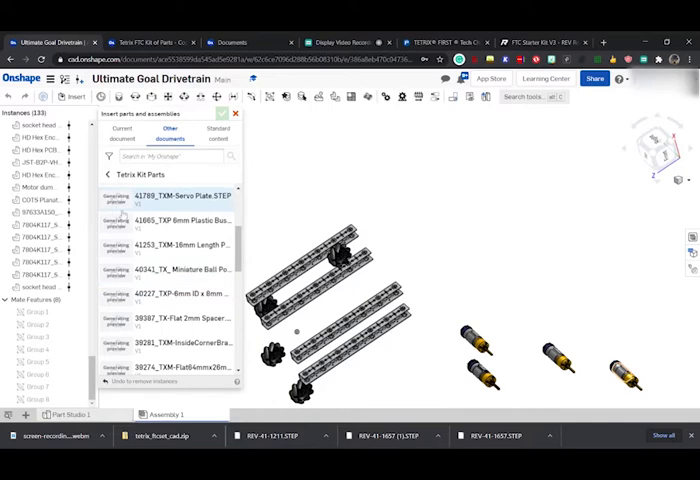
scroll(down, 3)
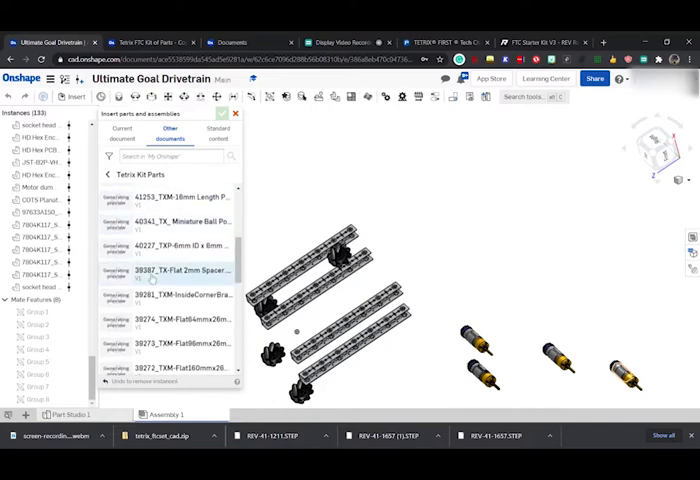
scroll(down, 3)
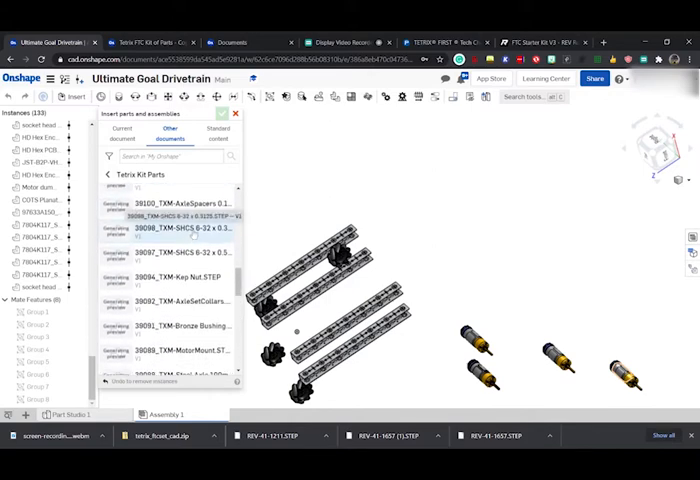
scroll(down, 3)
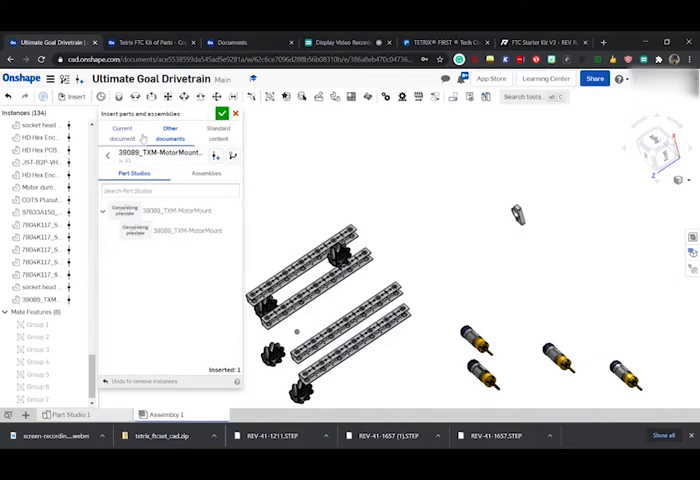
- Return to the kit parts list and scroll toward 39089_TXM-MotorMount
click(164, 132)
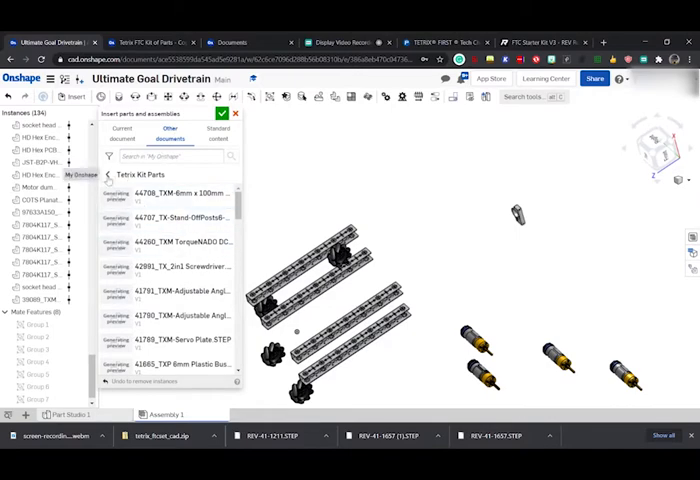
scroll(down, 3)
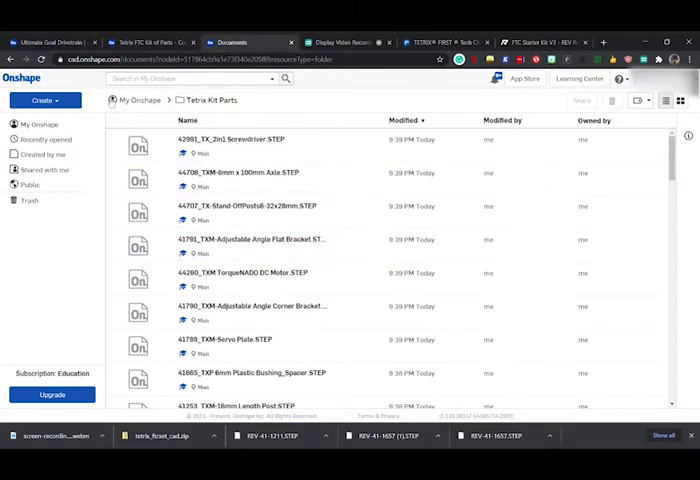
- Insert the TXM MotorMount from Tetrix Kit Parts into the drivetrain assembly
click(124, 100)
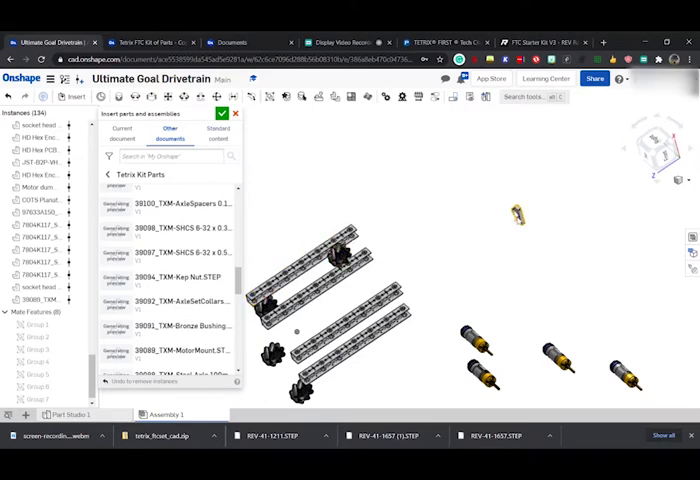
scroll(down, 3)
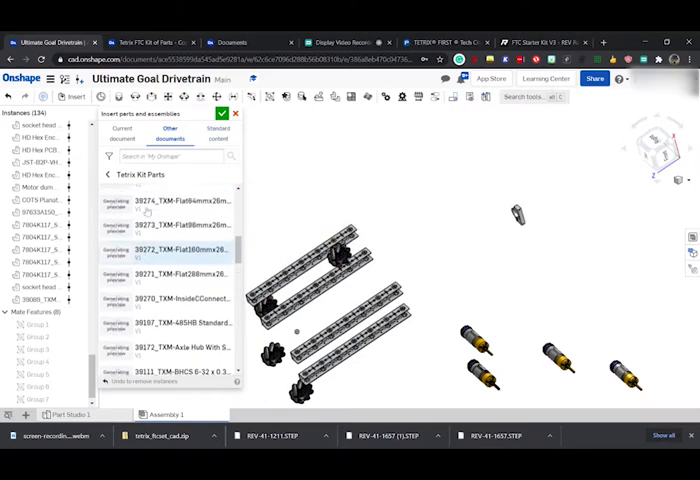
scroll(down, 3)
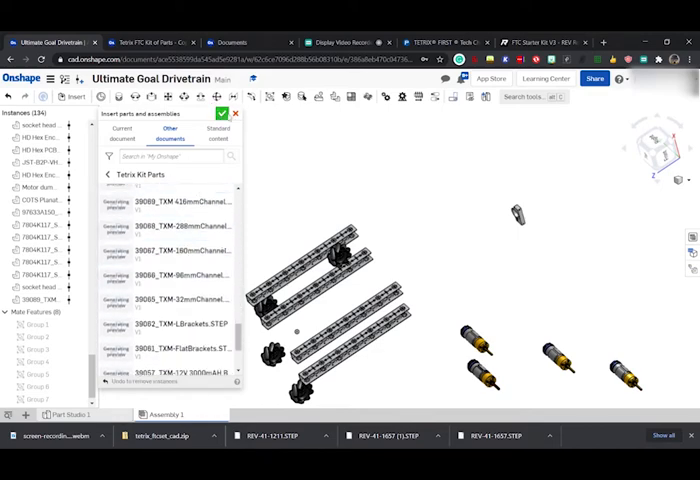
click(226, 114)
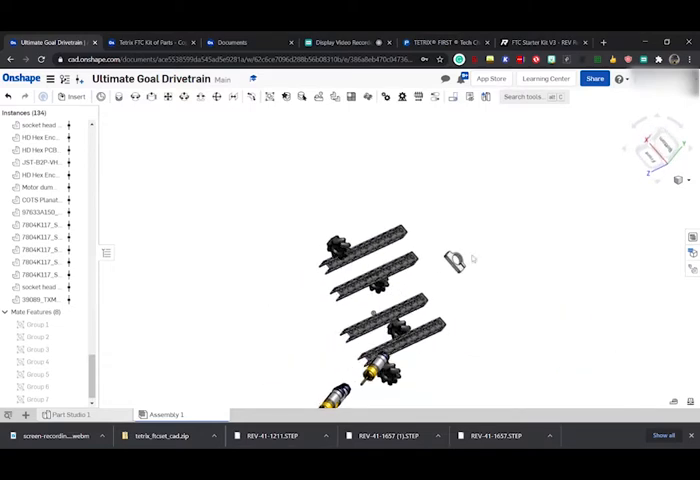
- Place additional MotorMount instances so the assembly holds four mounts
drag(456, 256, 520, 252)
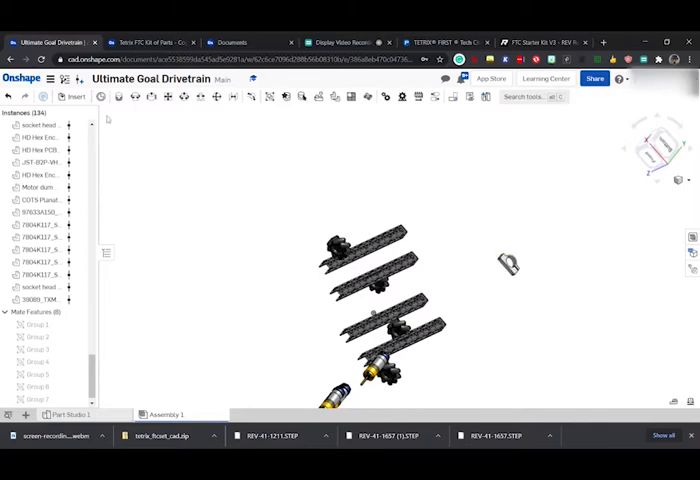
click(508, 264)
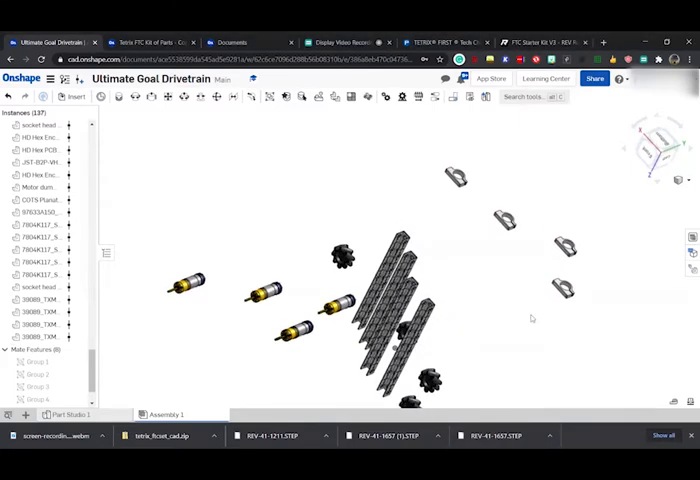
click(456, 178)
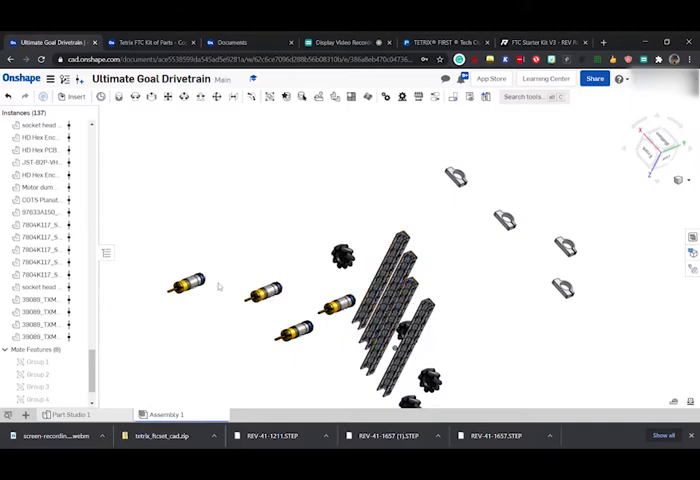
- View the drivetrain from the Top to see motors and mounts laid out
click(456, 178)
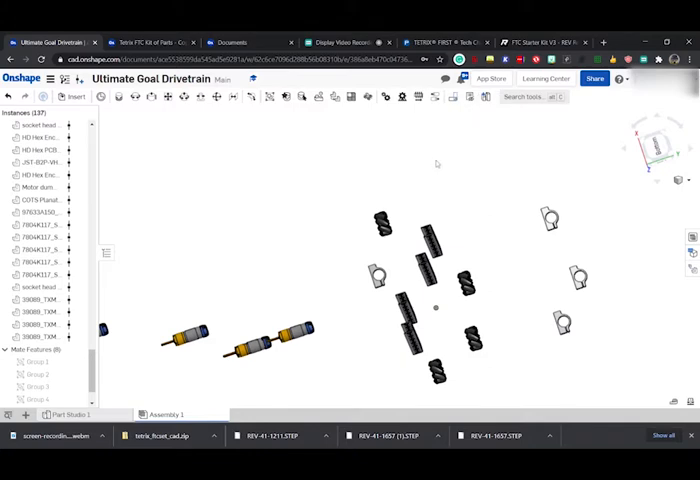
mouse_move(404, 182)
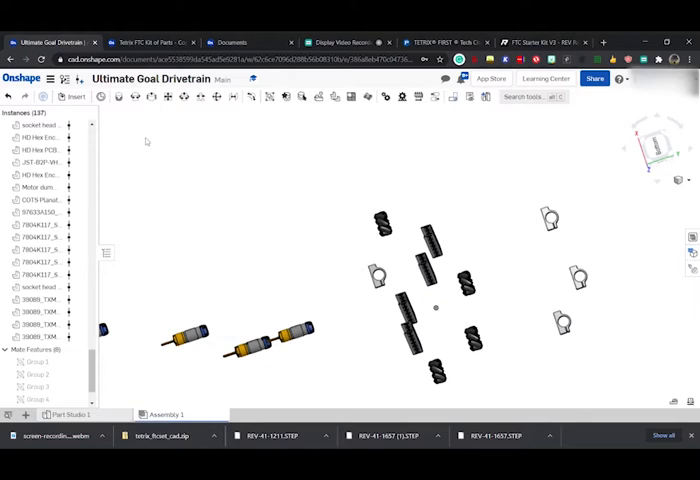
mouse_move(146, 140)
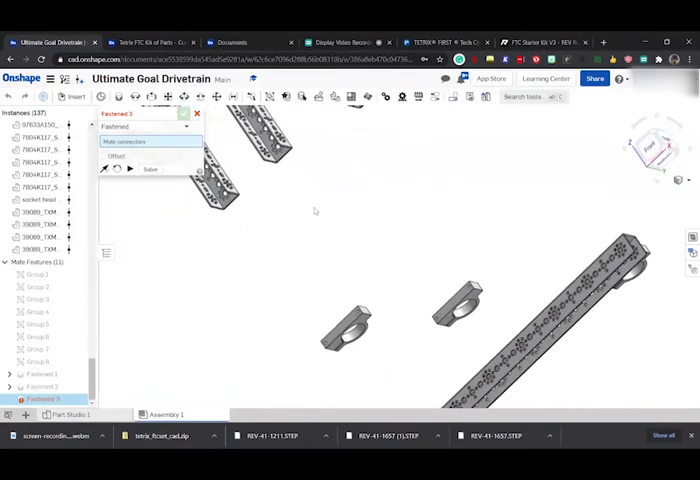
mouse_move(456, 256)
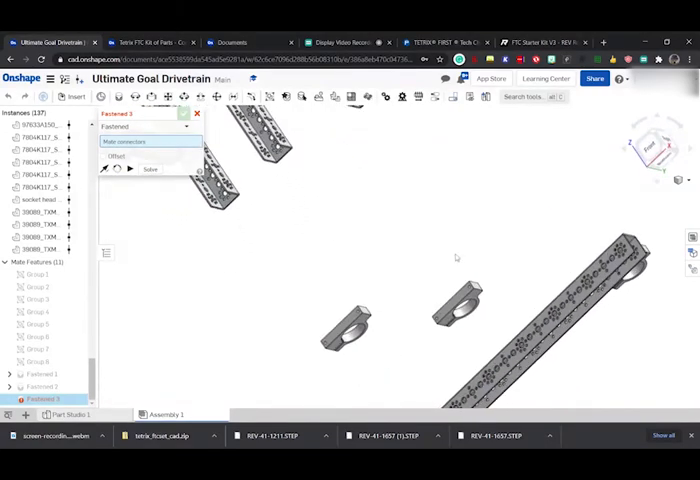